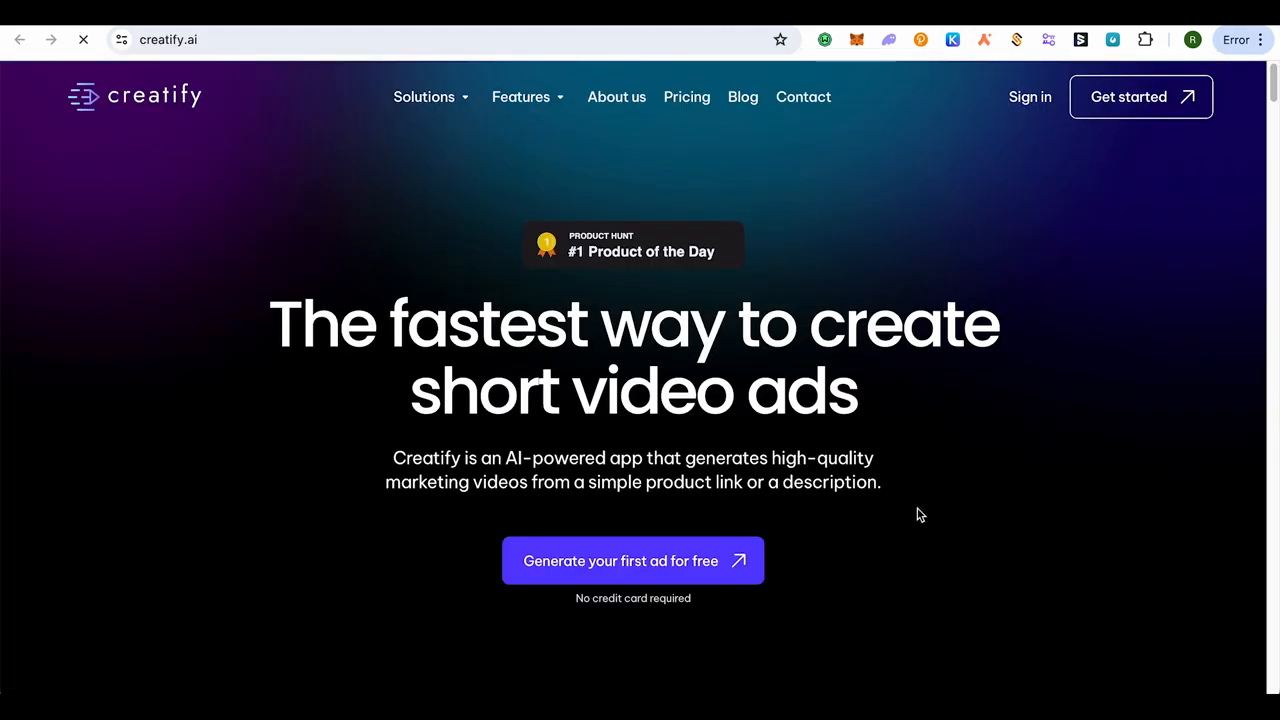
{"action": "mouse_move", "coordinate": [1057, 324]}
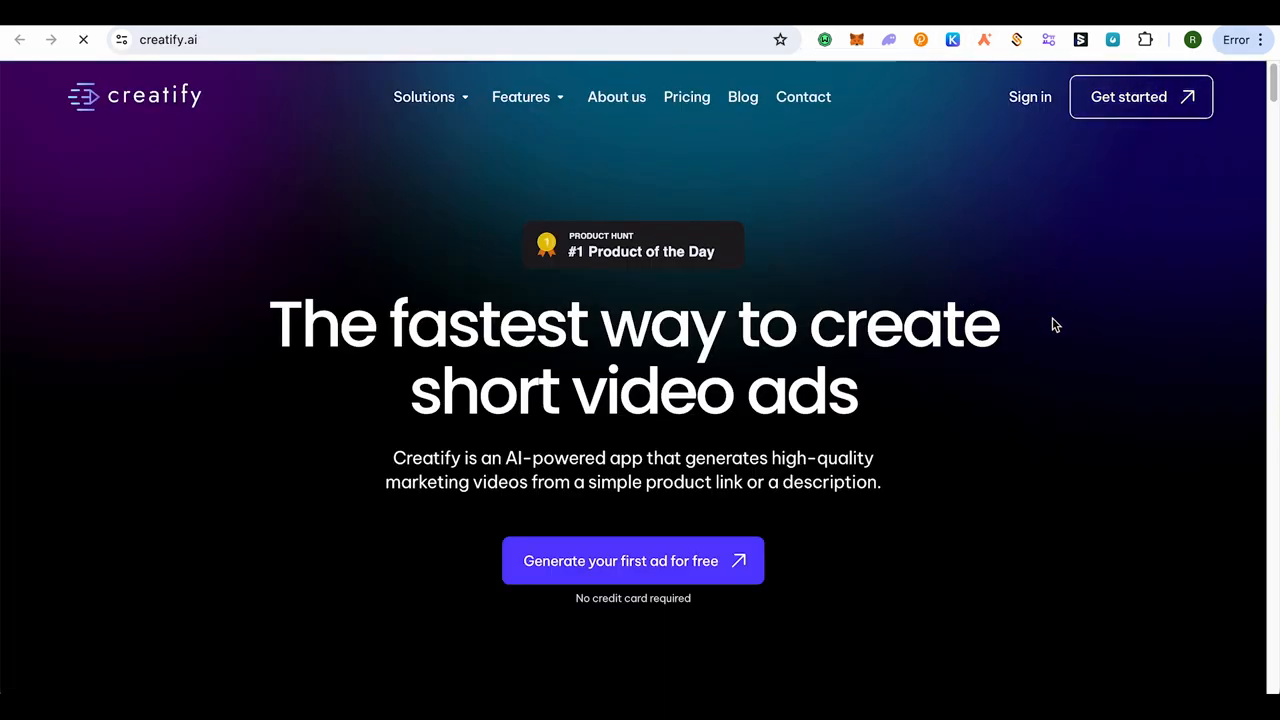
{"action": "scroll", "scroll_direction": "down", "scroll_amount": 3}
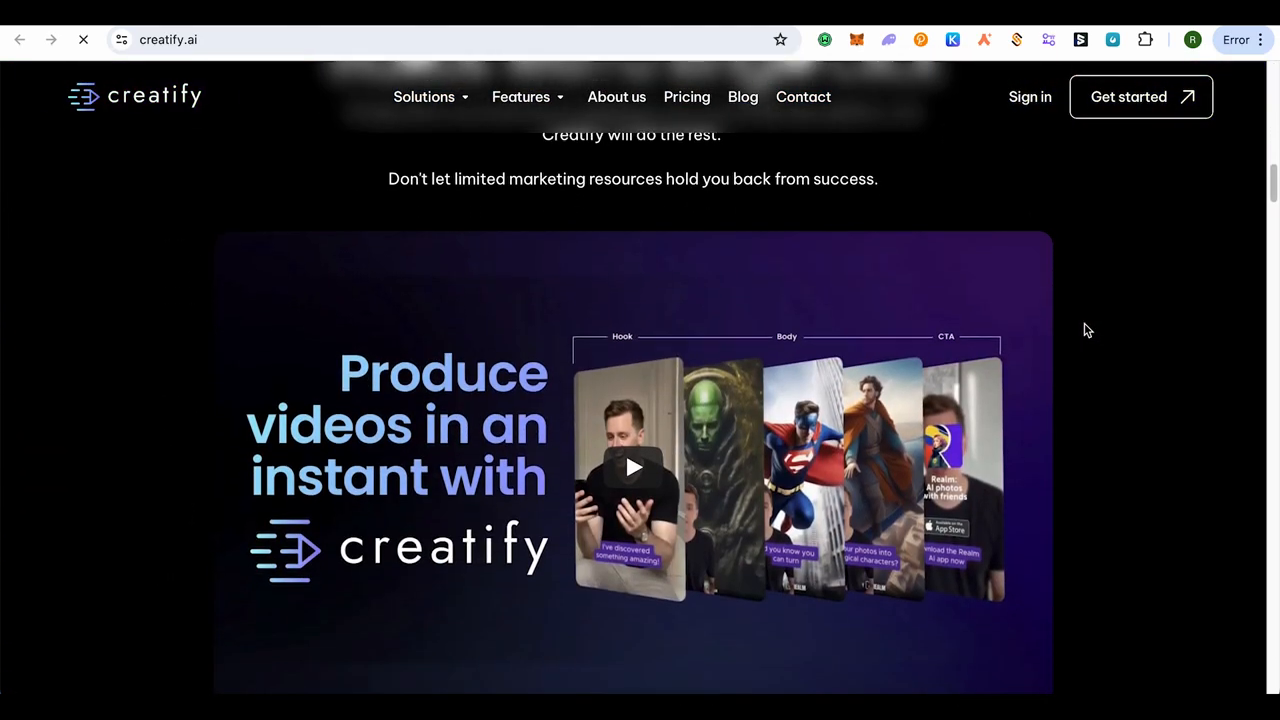
{"action": "scroll", "scroll_direction": "down", "scroll_amount": 3}
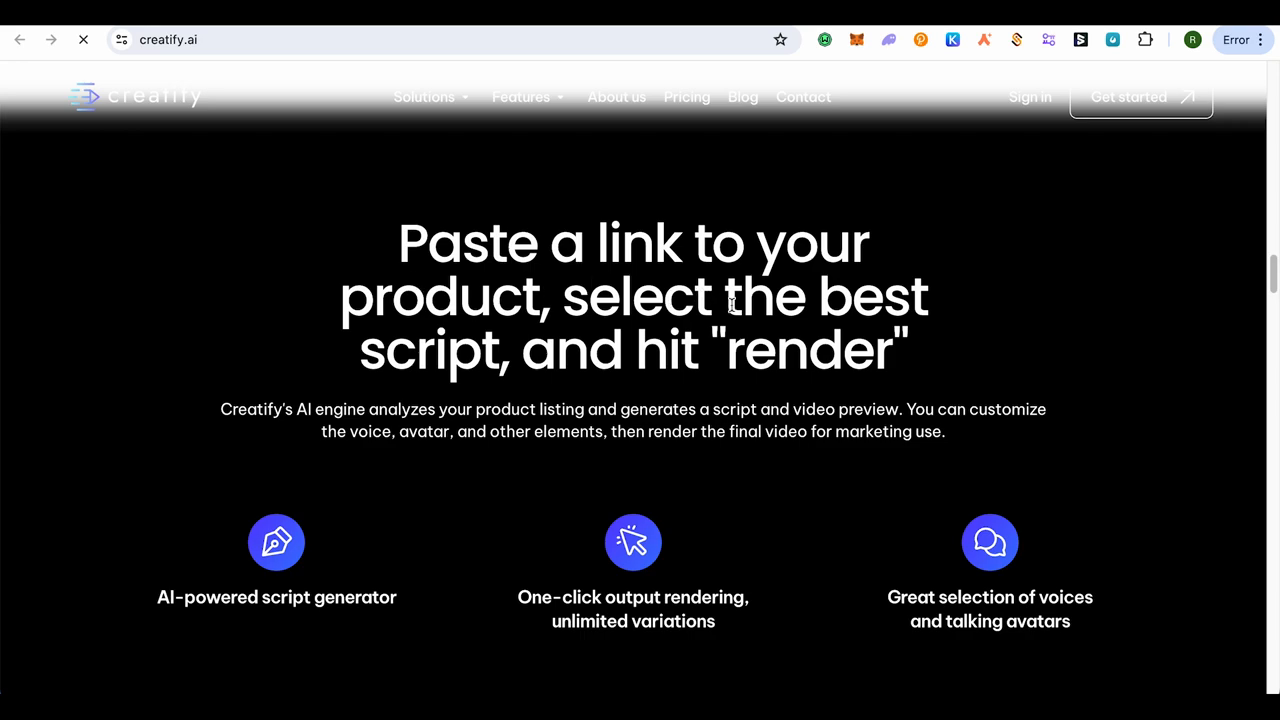
{"action": "mouse_move", "coordinate": [1155, 355]}
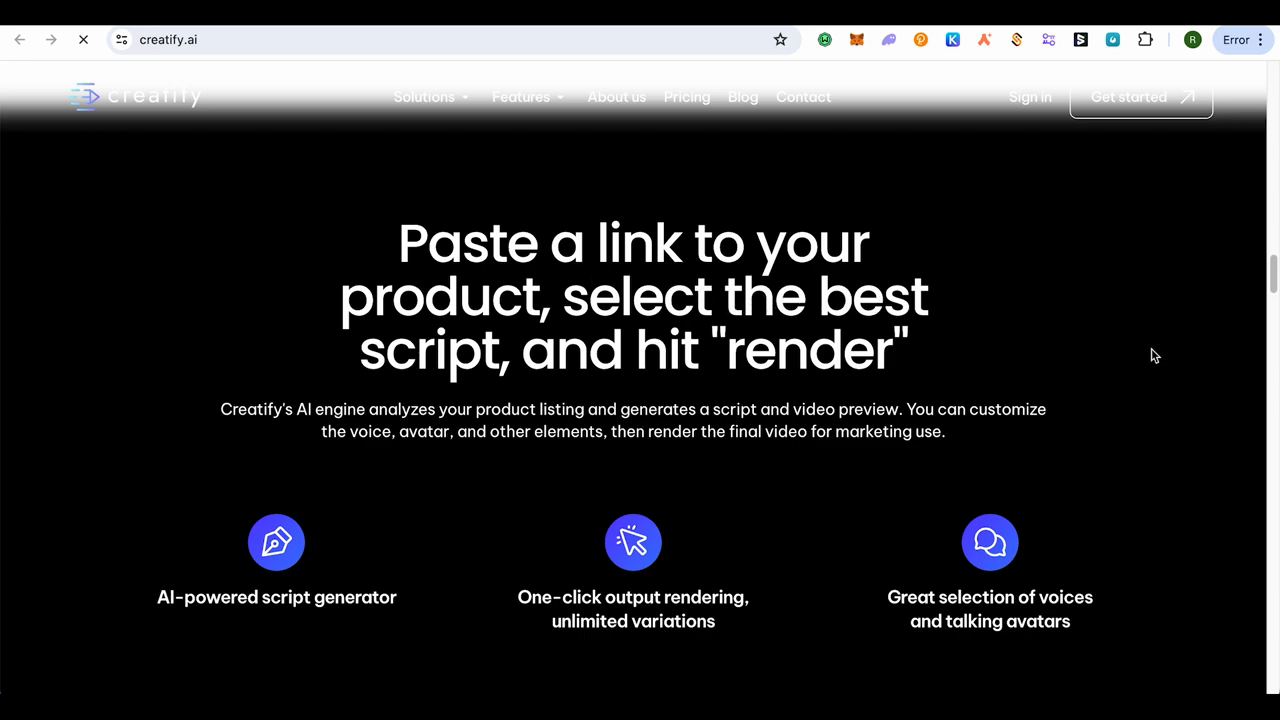
{"action": "mouse_move", "coordinate": [1151, 355]}
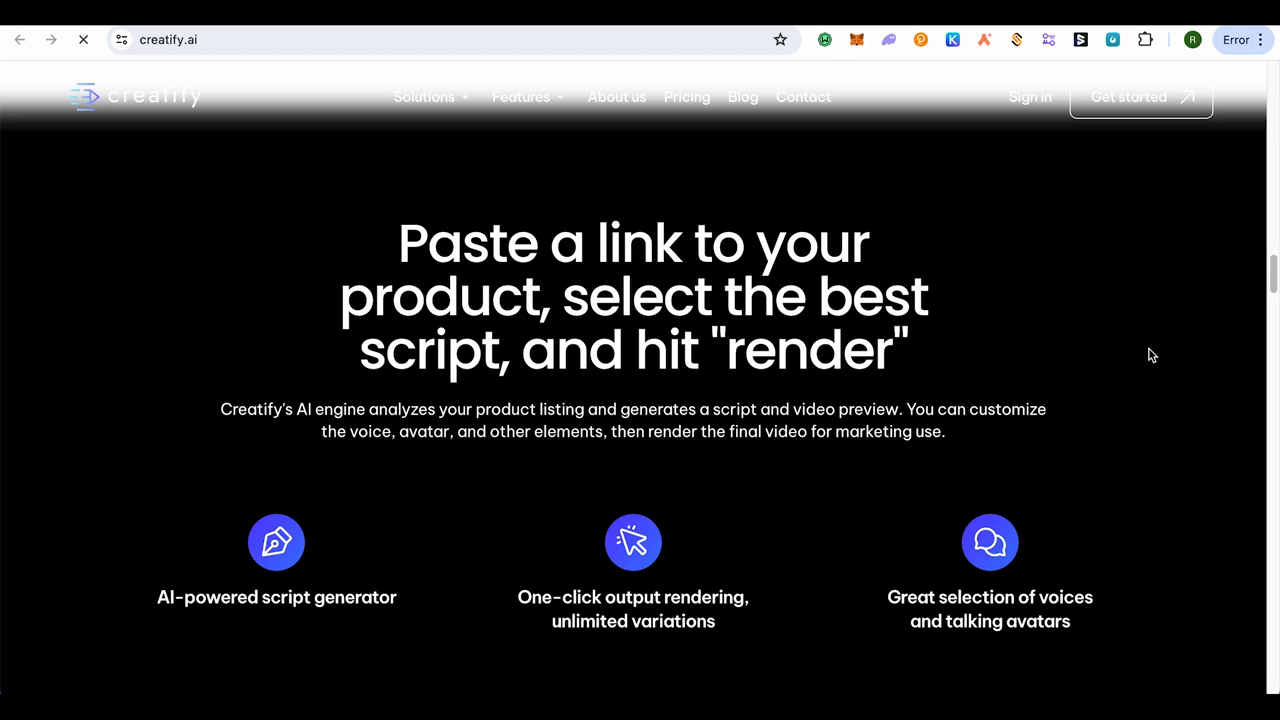
{"action": "scroll", "scroll_direction": "down", "scroll_amount": 3}
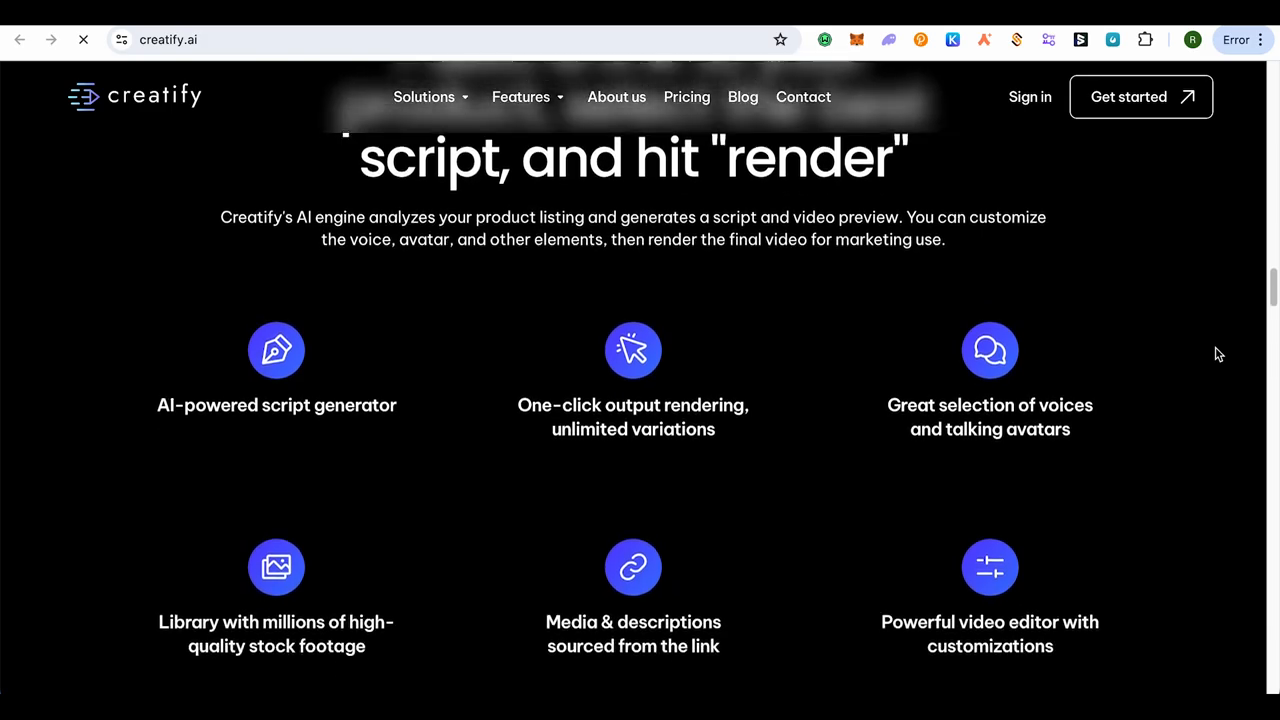
{"action": "scroll", "scroll_direction": "down", "scroll_amount": 3}
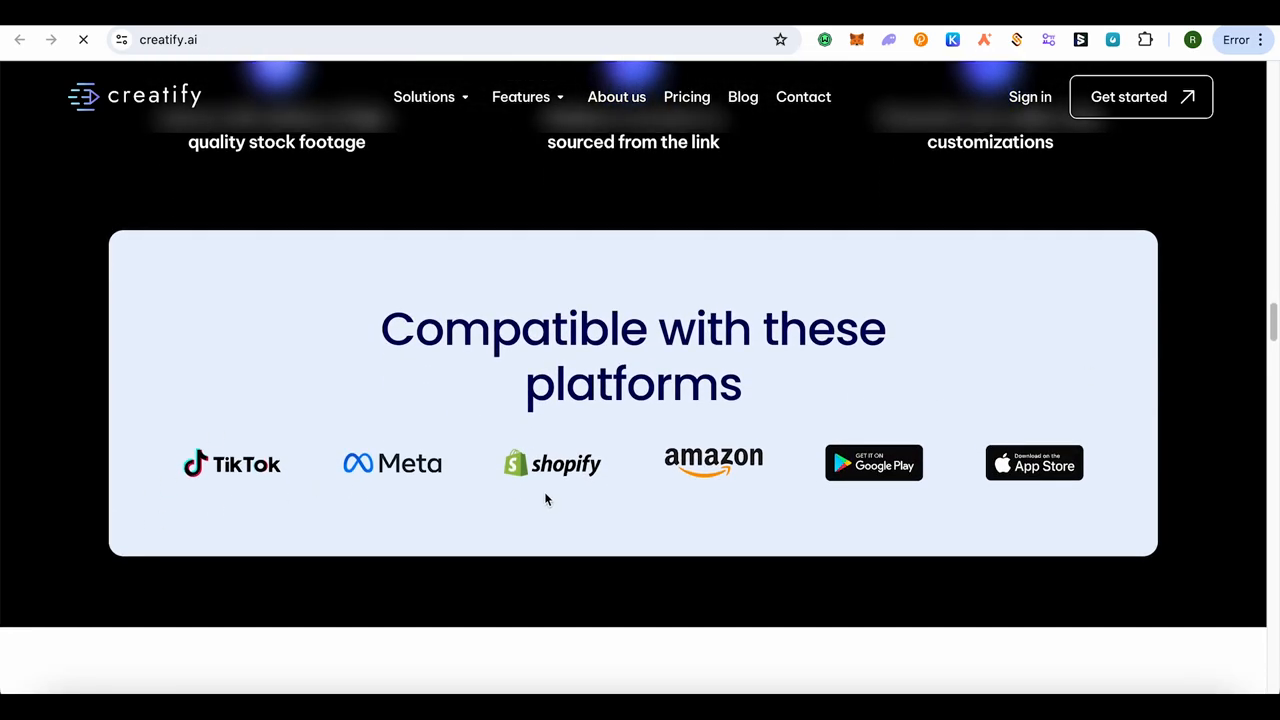
{"action": "mouse_move", "coordinate": [1186, 456]}
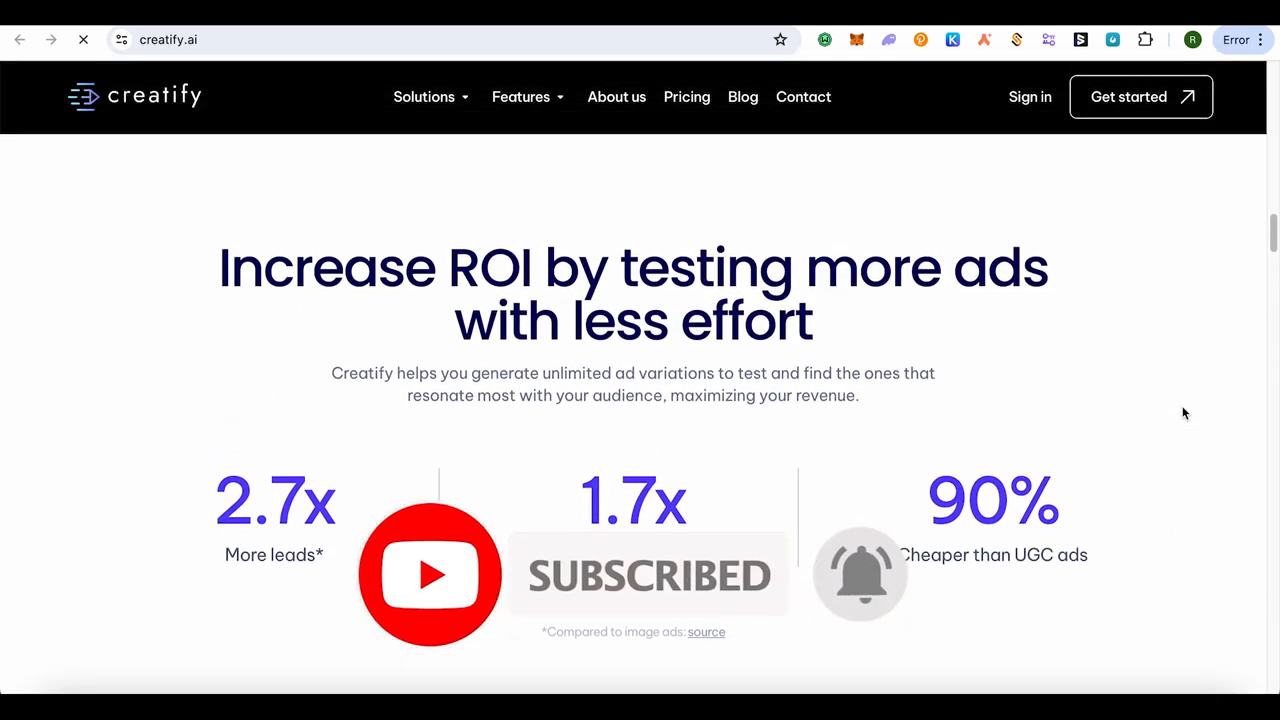
{"action": "scroll", "scroll_direction": "down", "scroll_amount": 3}
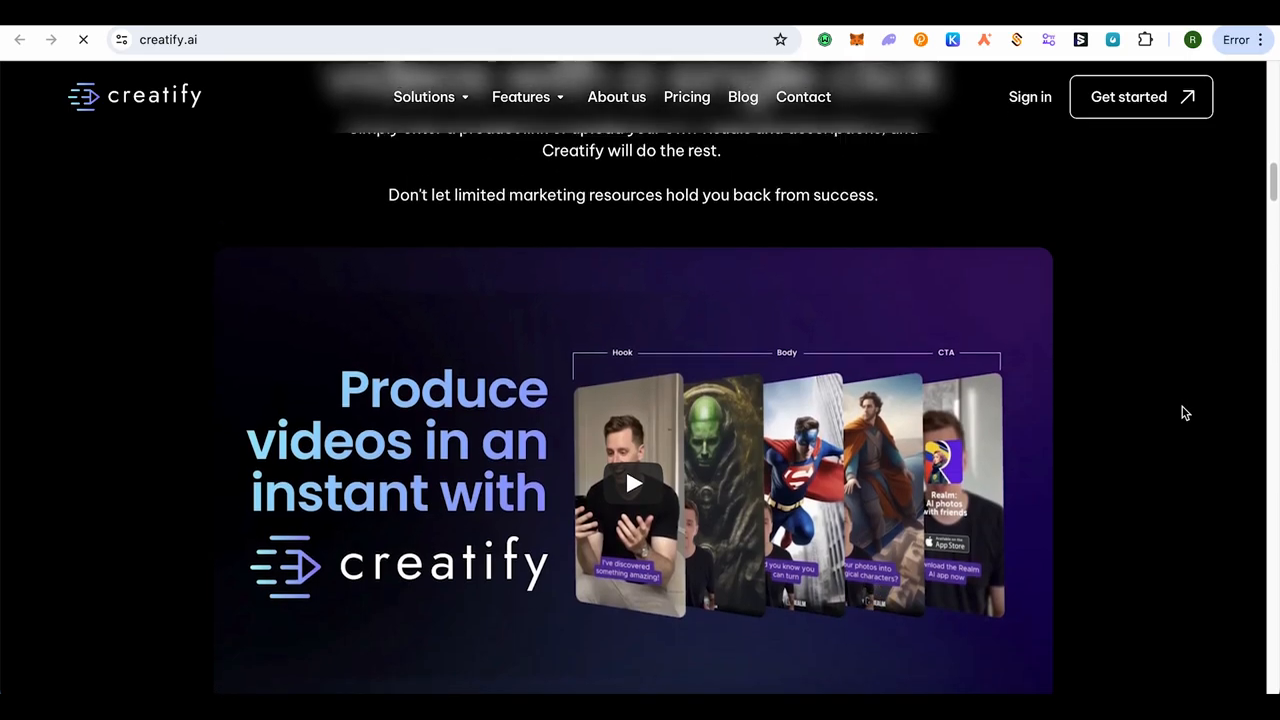